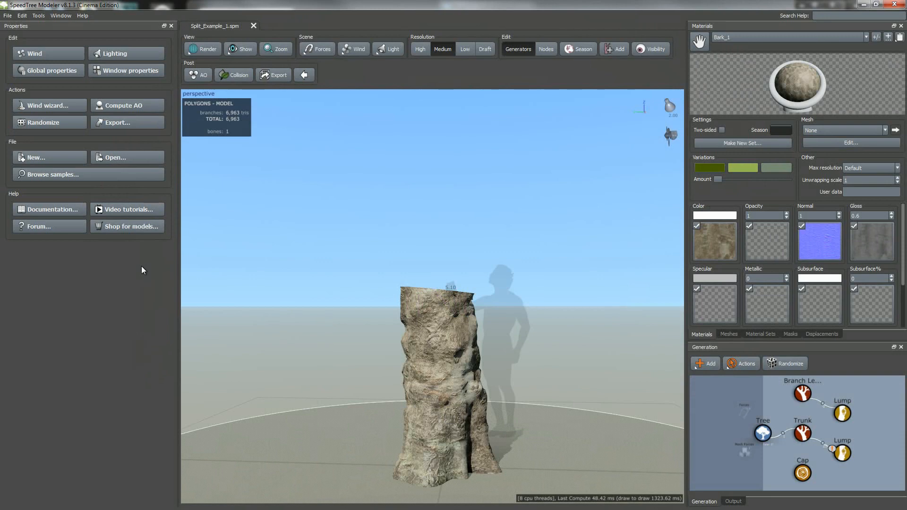
mouse_move(169, 304)
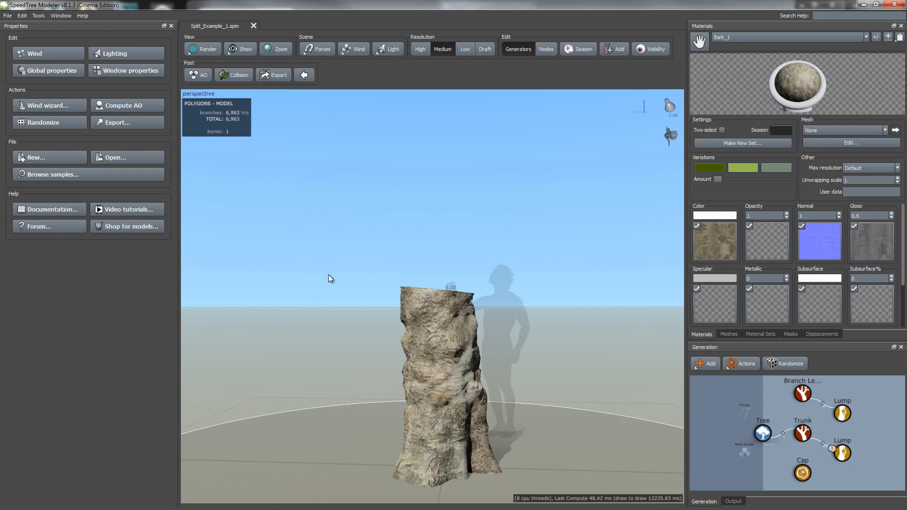
mouse_move(474, 397)
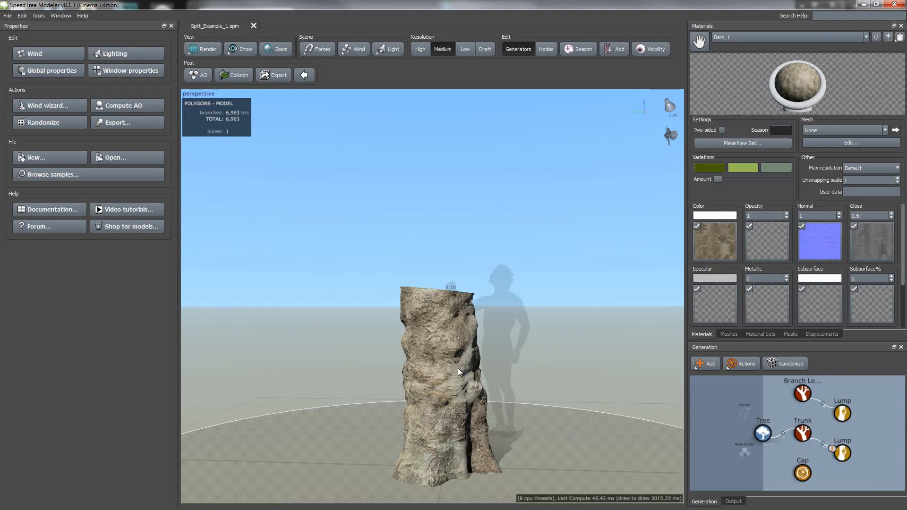
Select the Trunk node in the Generation editor to show its properties.
click(801, 433)
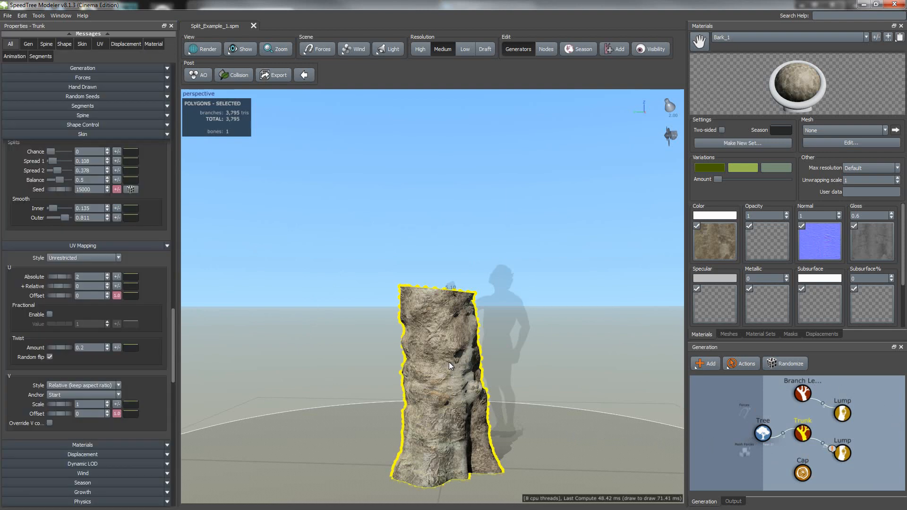
mouse_move(458, 422)
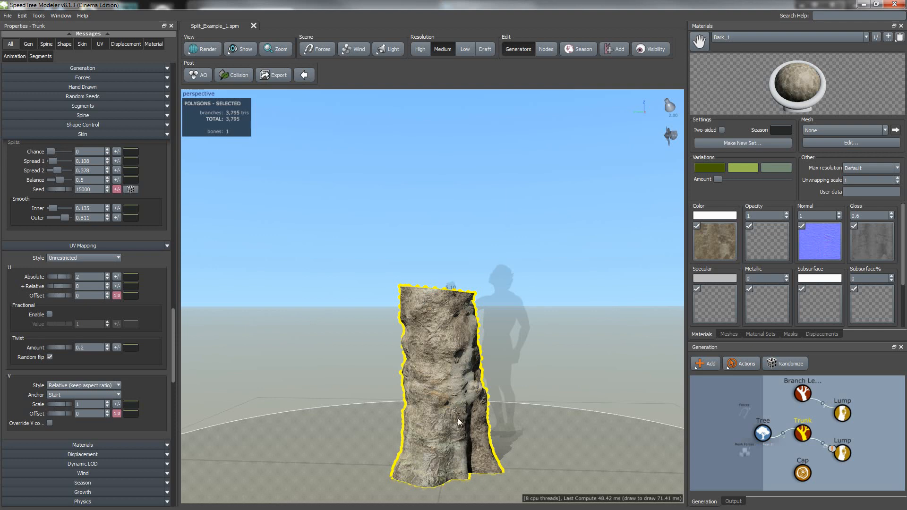
mouse_move(442, 306)
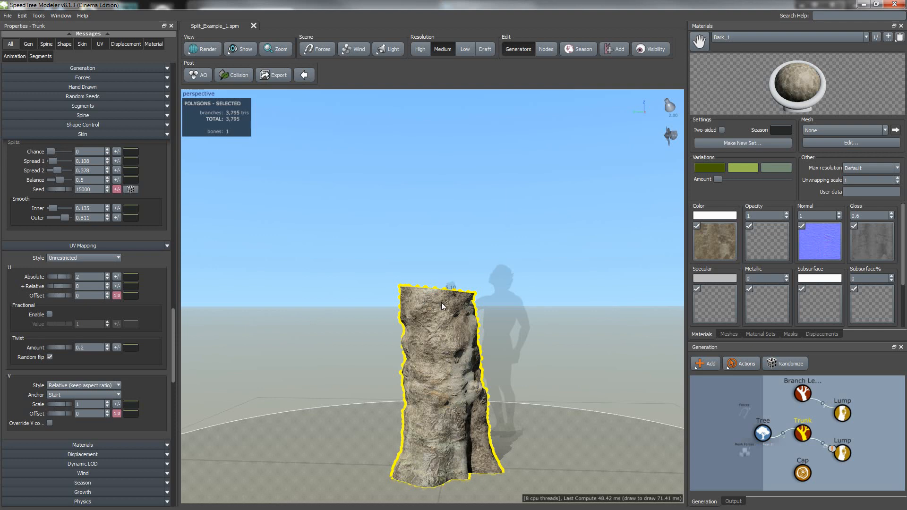
mouse_move(509, 351)
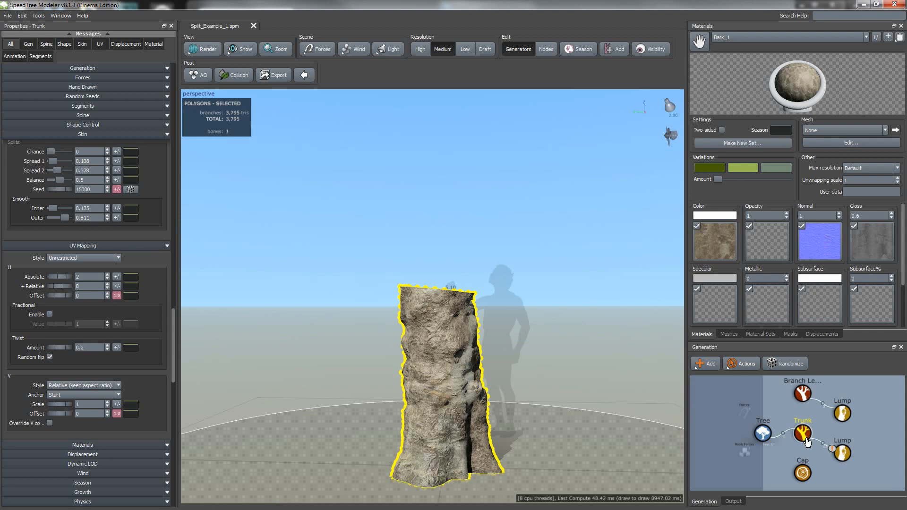
mouse_move(803, 392)
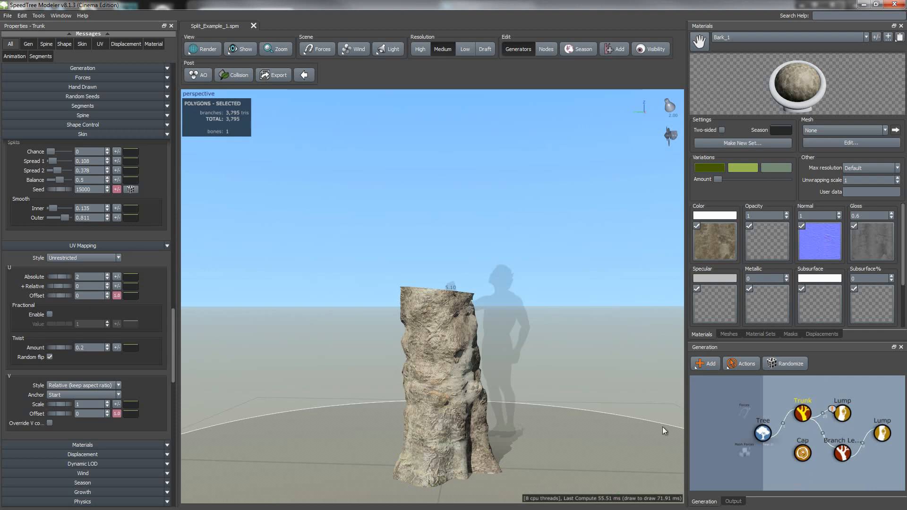
mouse_move(441, 291)
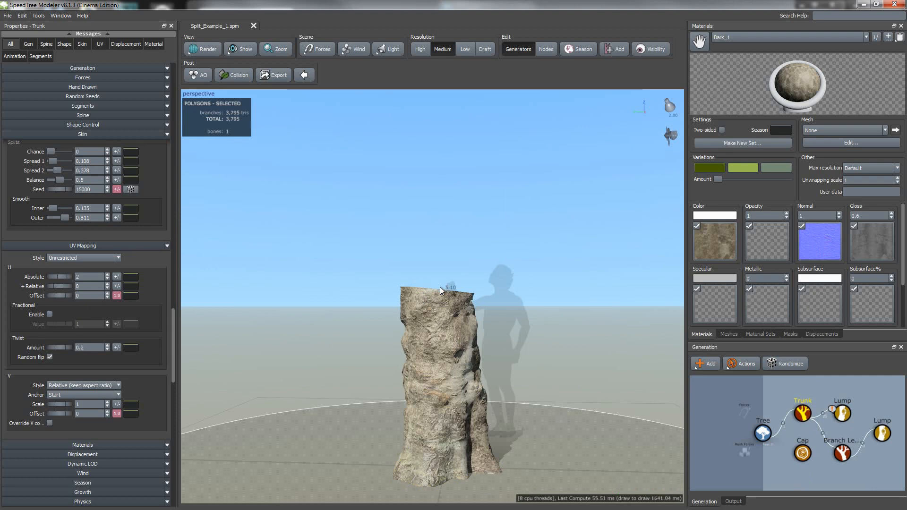
mouse_move(444, 325)
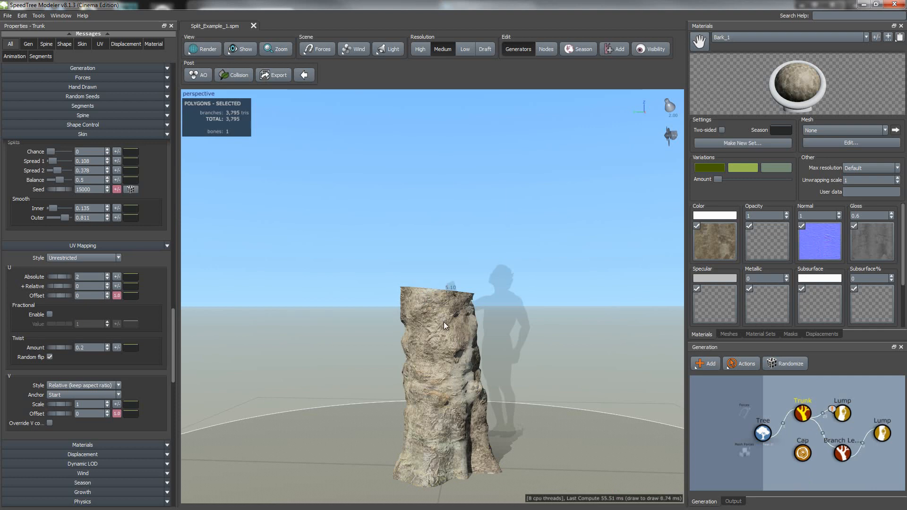
Set the trunk's Skin Splits Chance to 1, raising the model to 4,992 triangles.
click(444, 325)
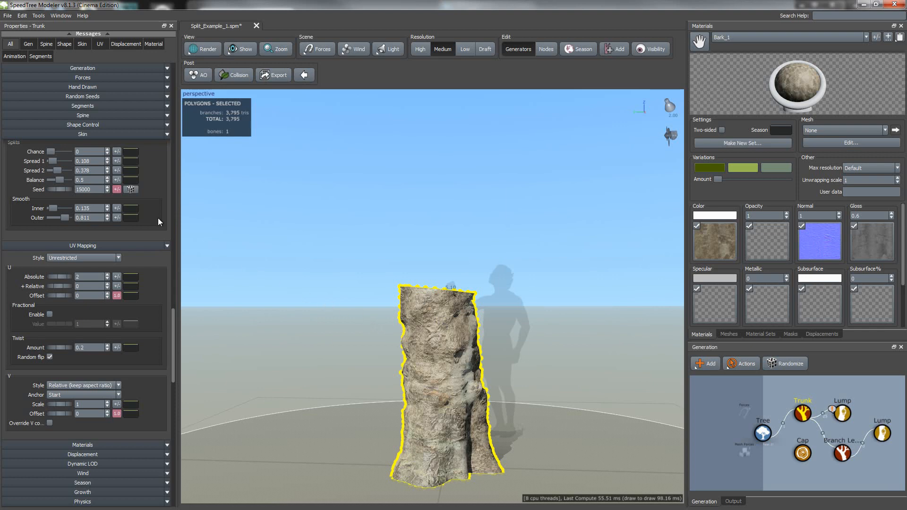
mouse_move(97, 137)
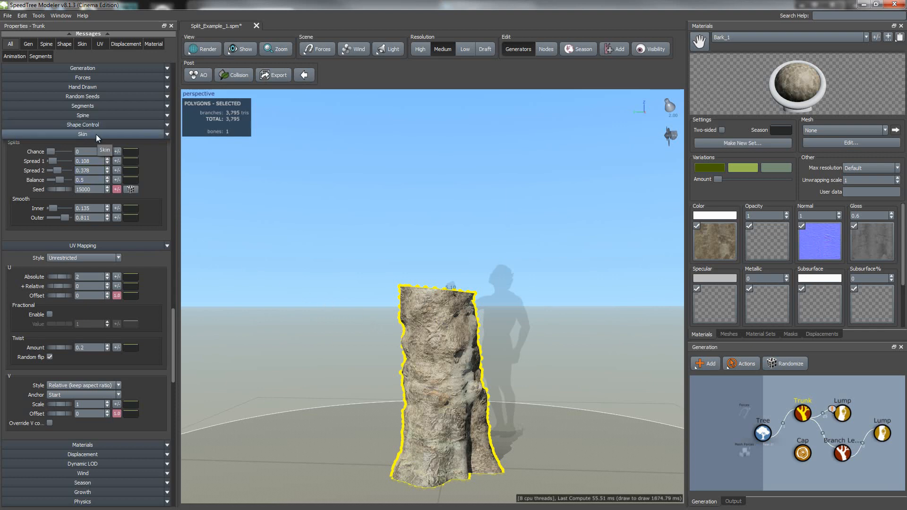
click(82, 135)
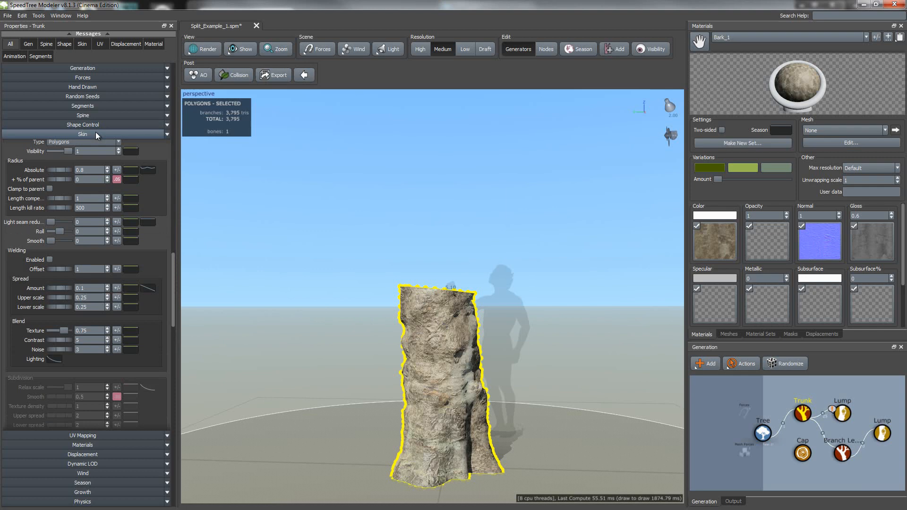
scroll(down, 3)
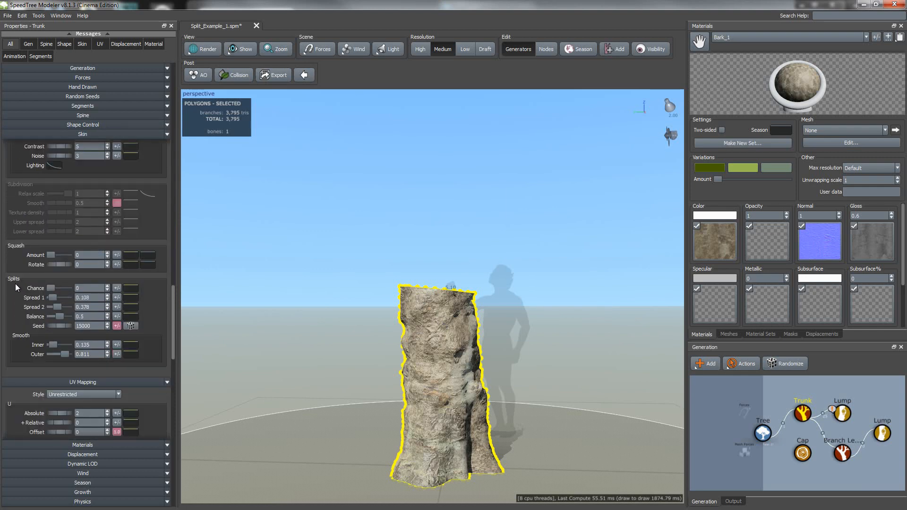
triple_click(85, 288)
text(1)
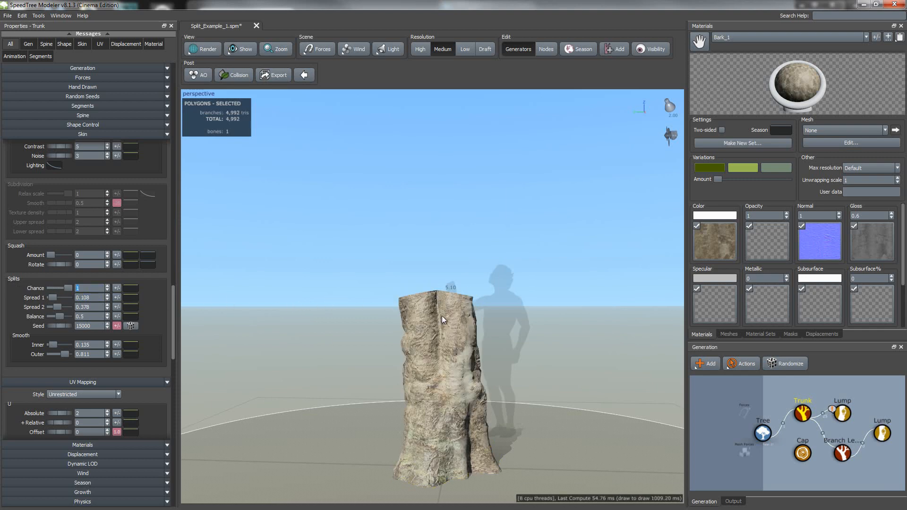
mouse_move(454, 263)
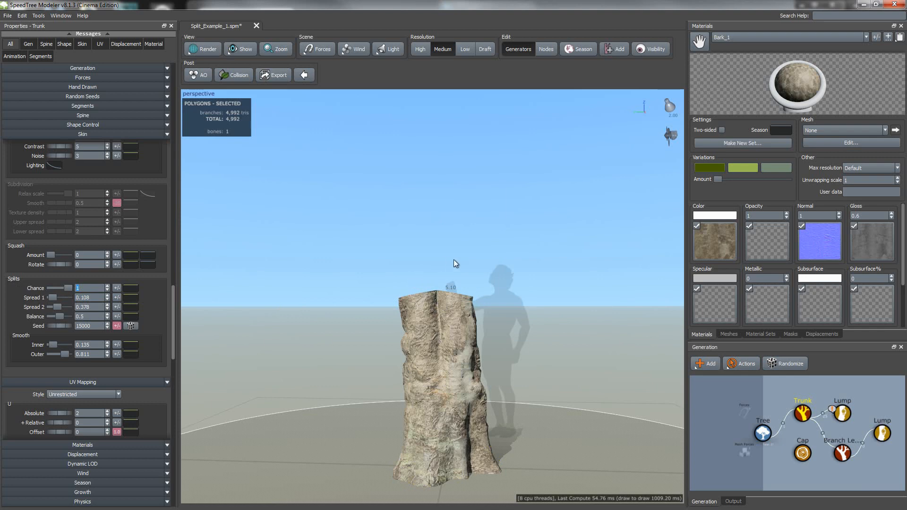
mouse_move(458, 281)
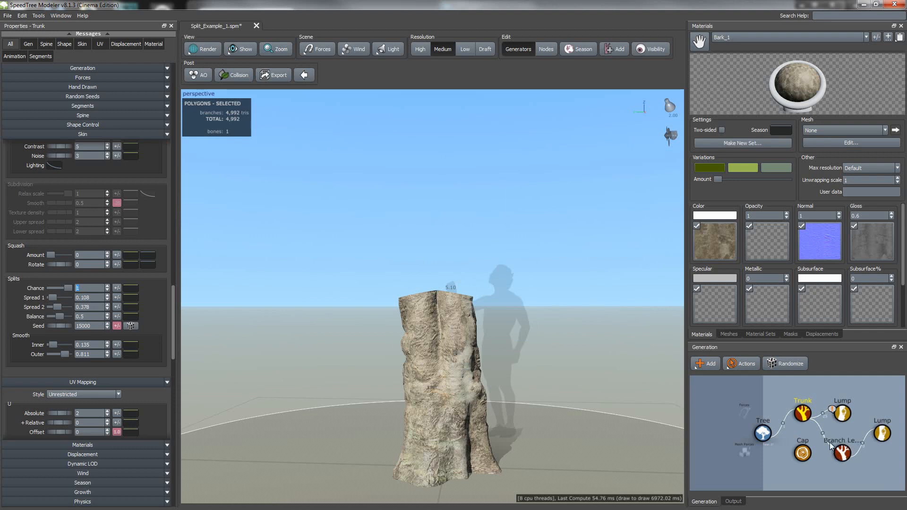
Set Branch Level 1's Generation Extend parent option to Any.
click(842, 451)
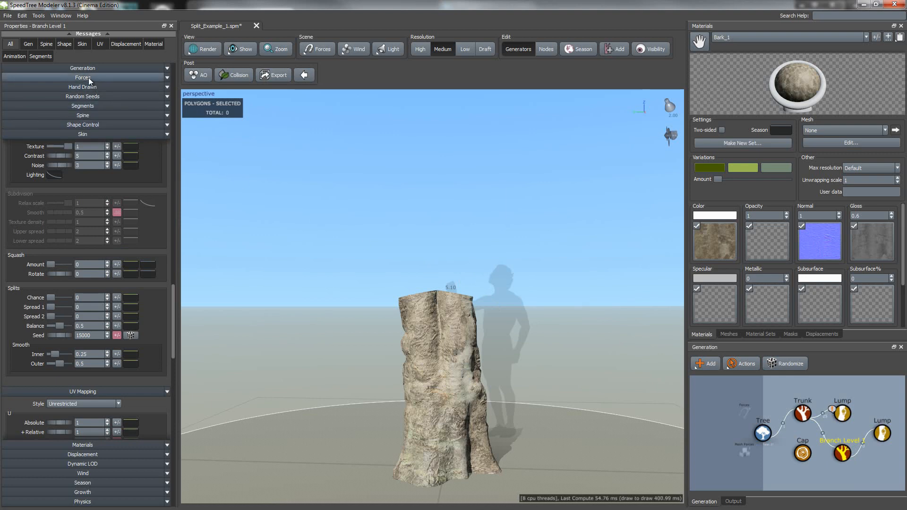
click(83, 68)
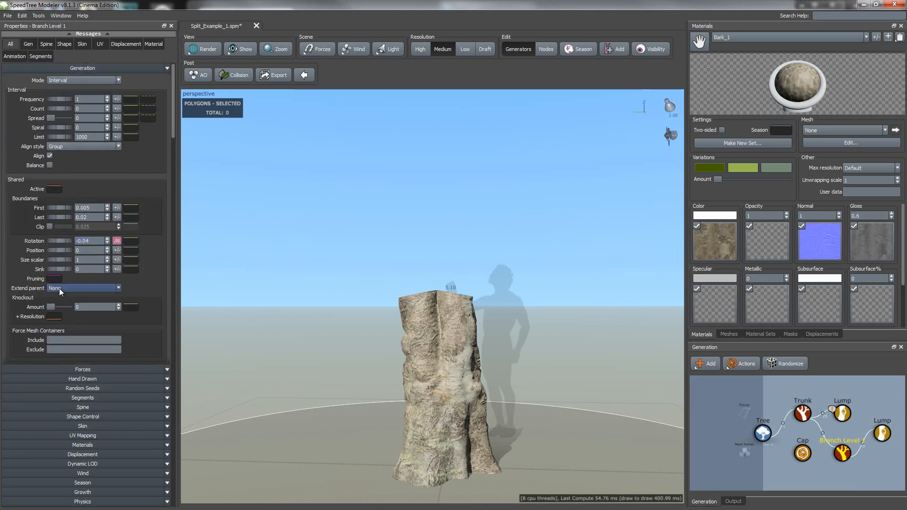
click(82, 288)
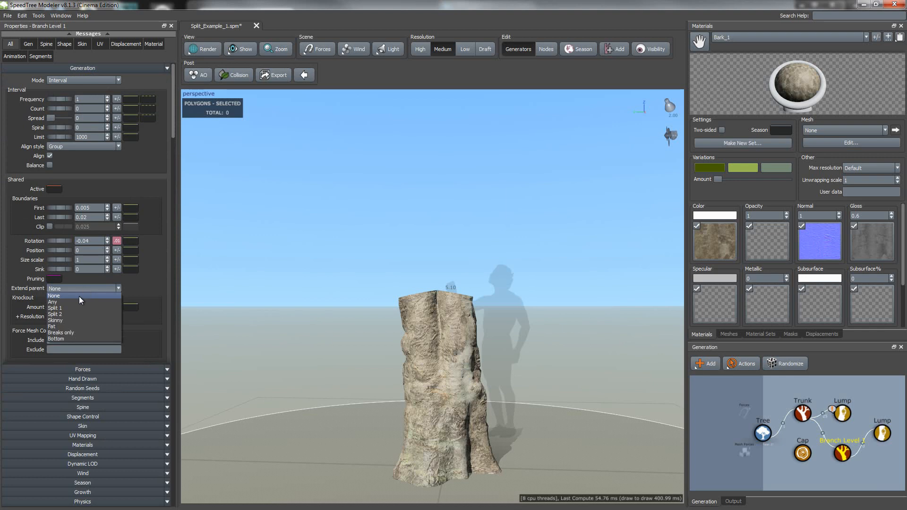
click(54, 302)
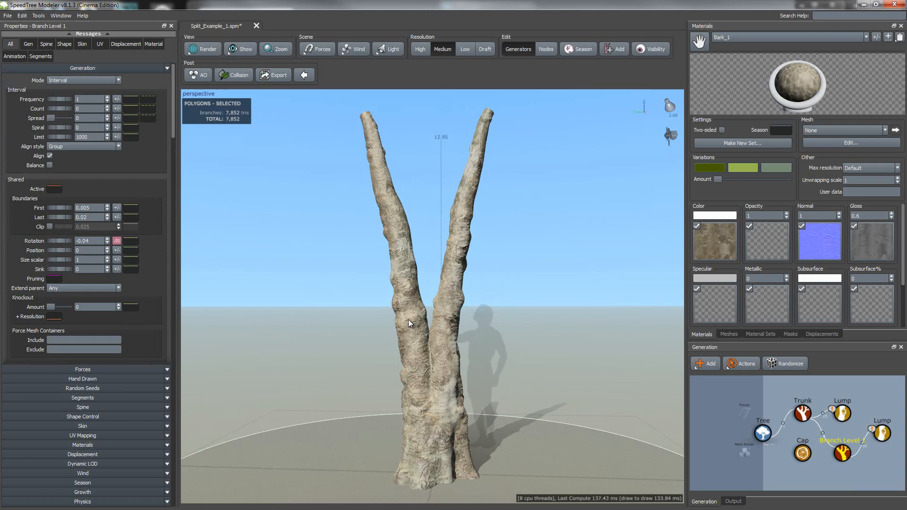
mouse_move(445, 366)
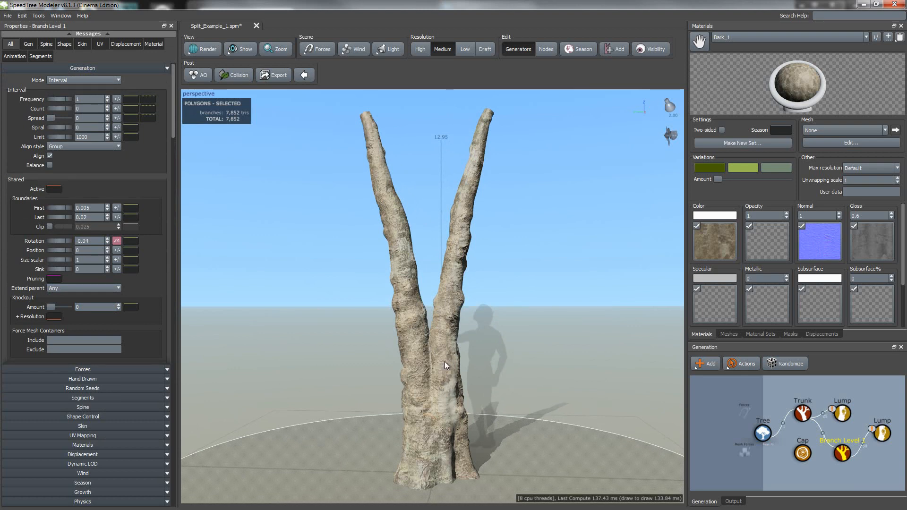
mouse_move(471, 463)
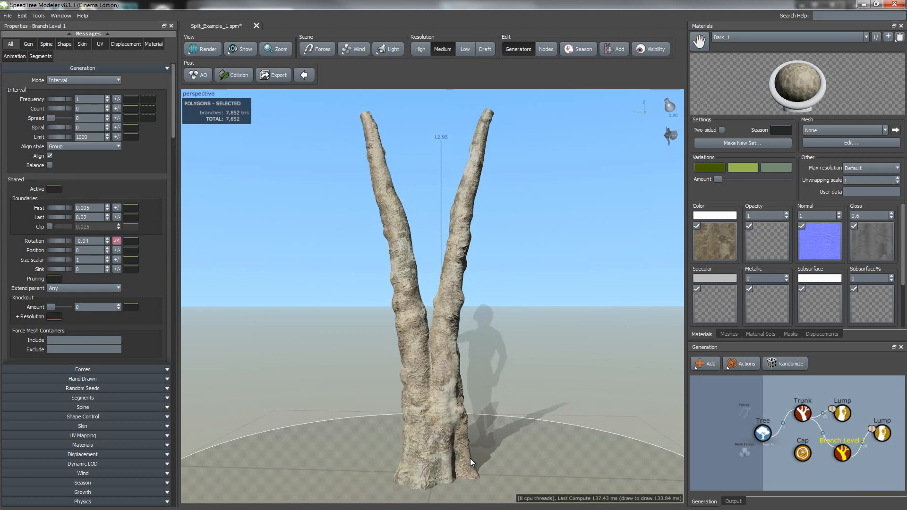
click(801, 410)
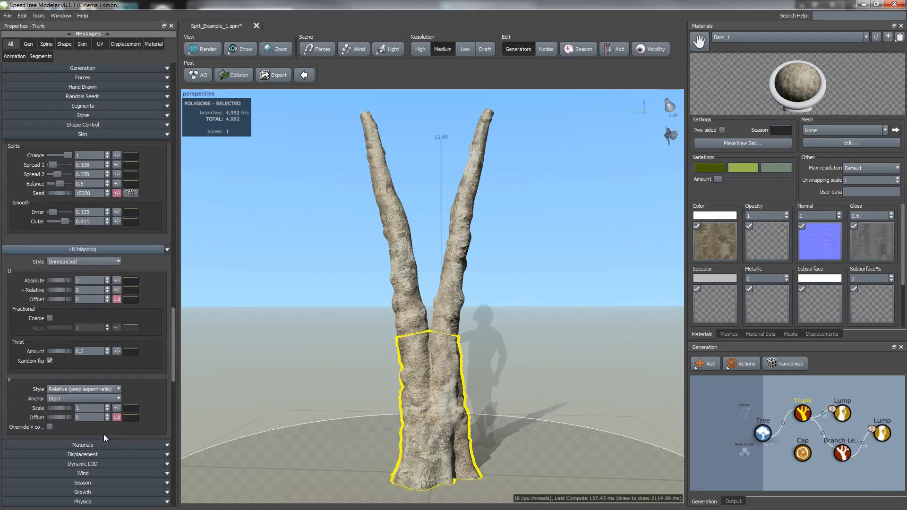
scroll(up, 3)
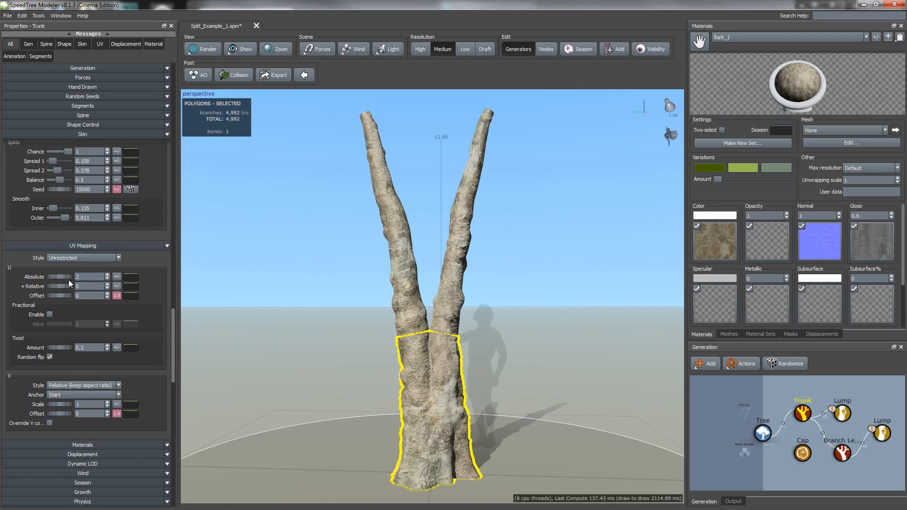
triple_click(90, 276)
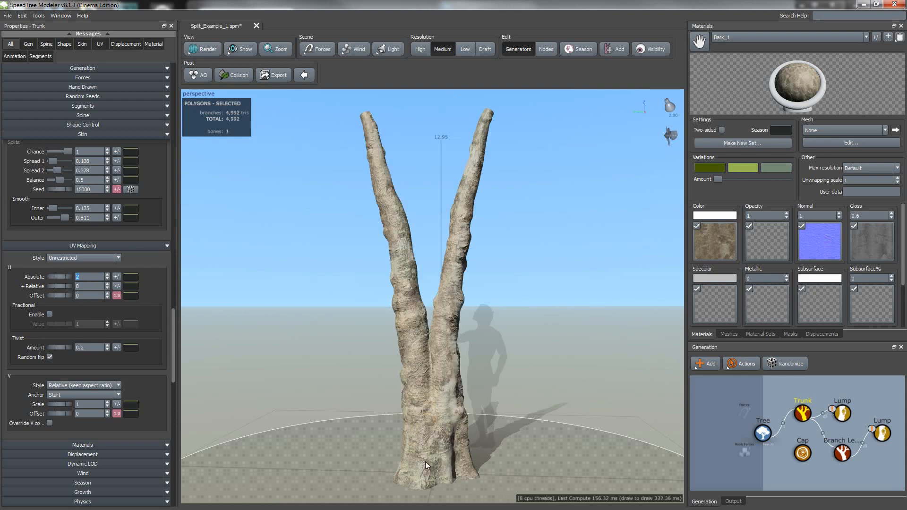
mouse_move(448, 321)
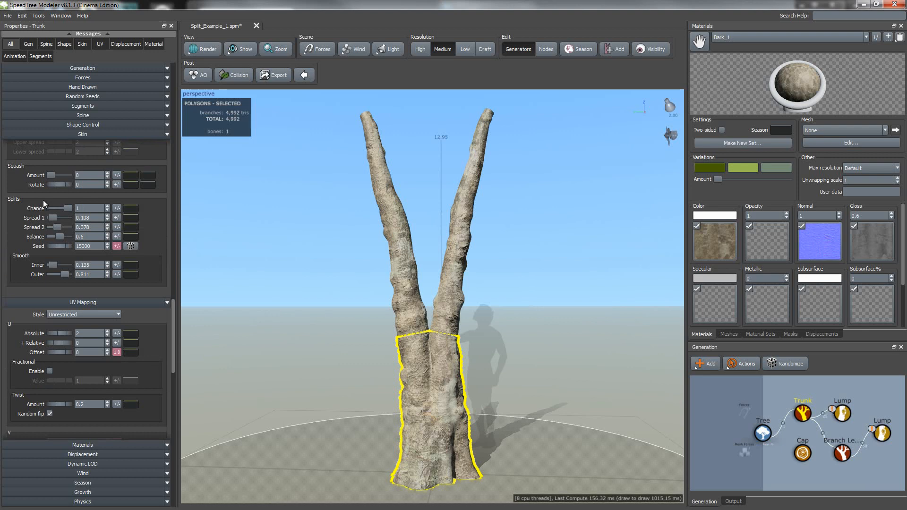
mouse_move(51, 219)
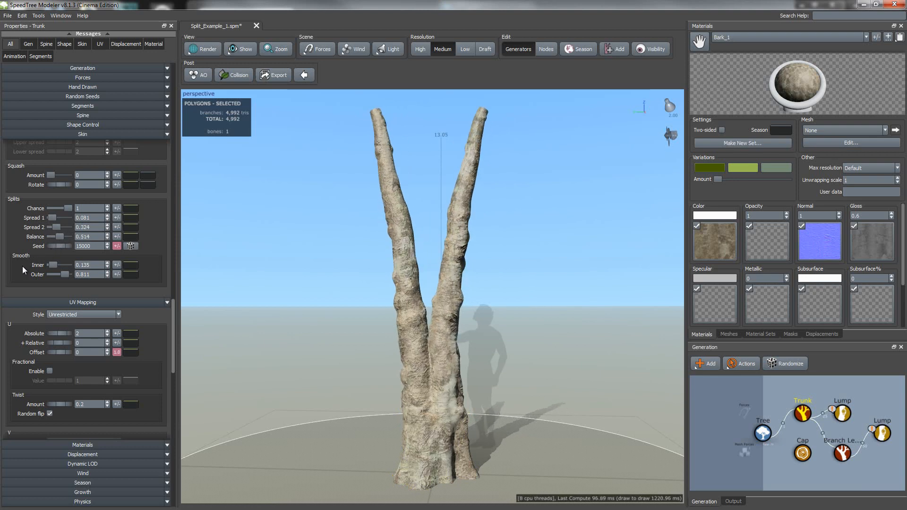
mouse_move(55, 268)
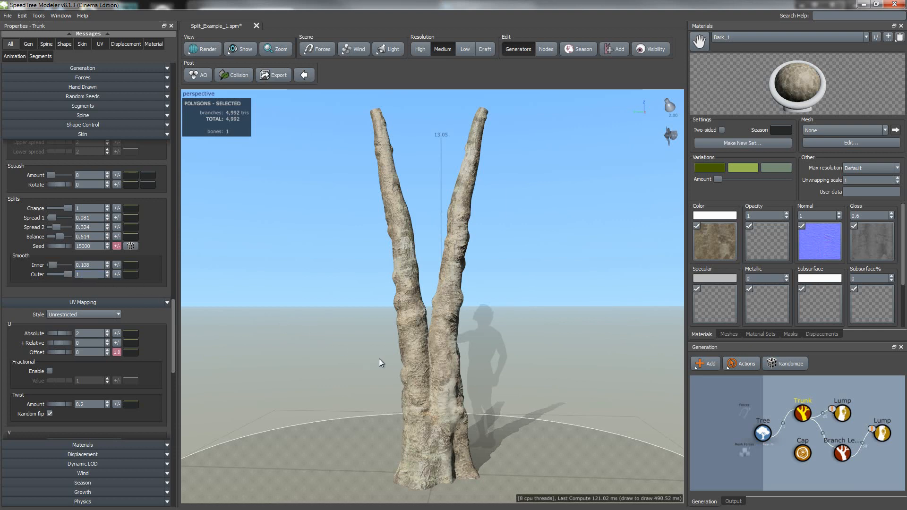
mouse_move(437, 322)
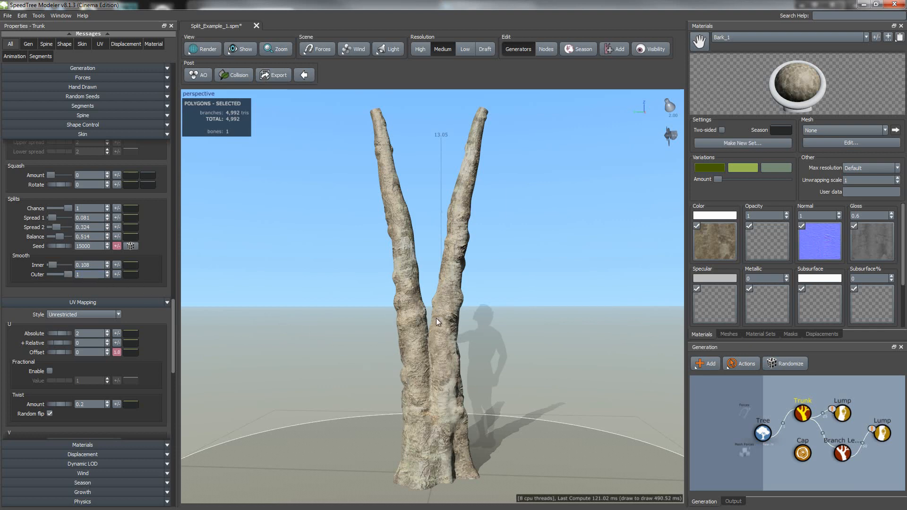
mouse_move(577, 389)
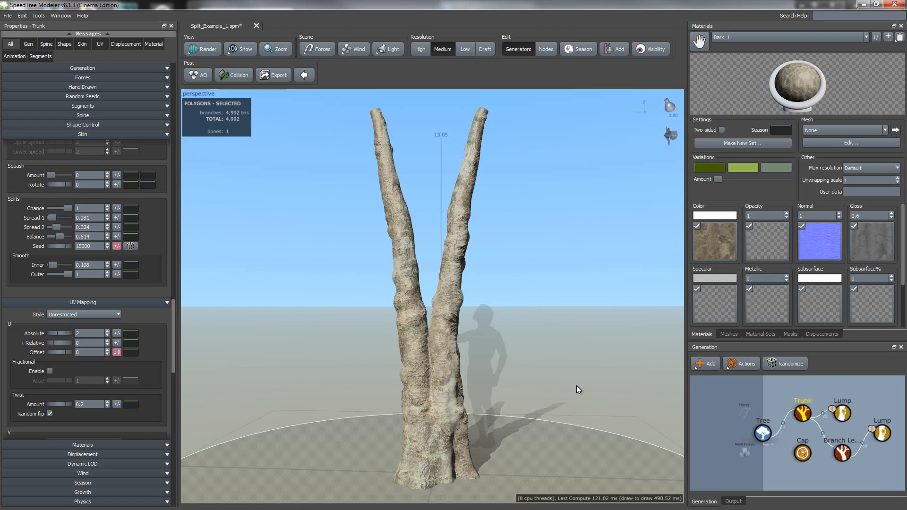
Set Branch Level 1's Extend parent to Split 2, leaving 3,900 triangles.
click(842, 453)
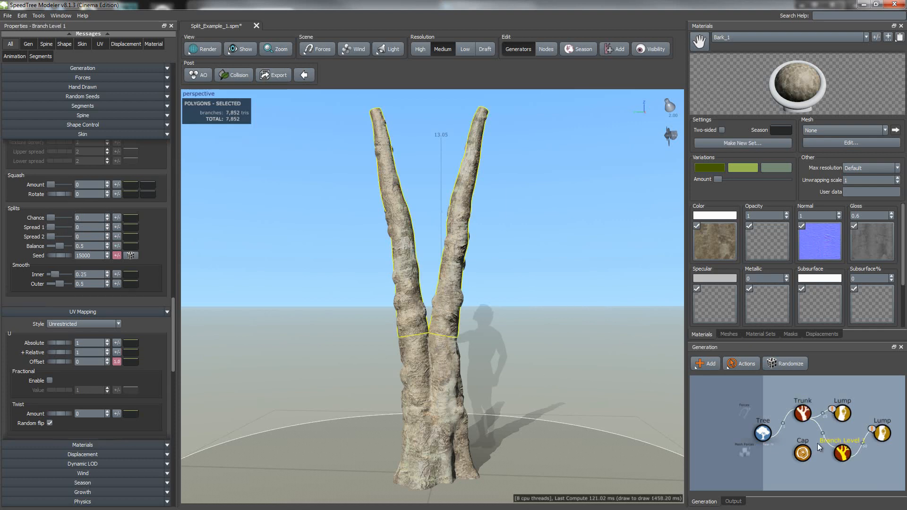
click(82, 67)
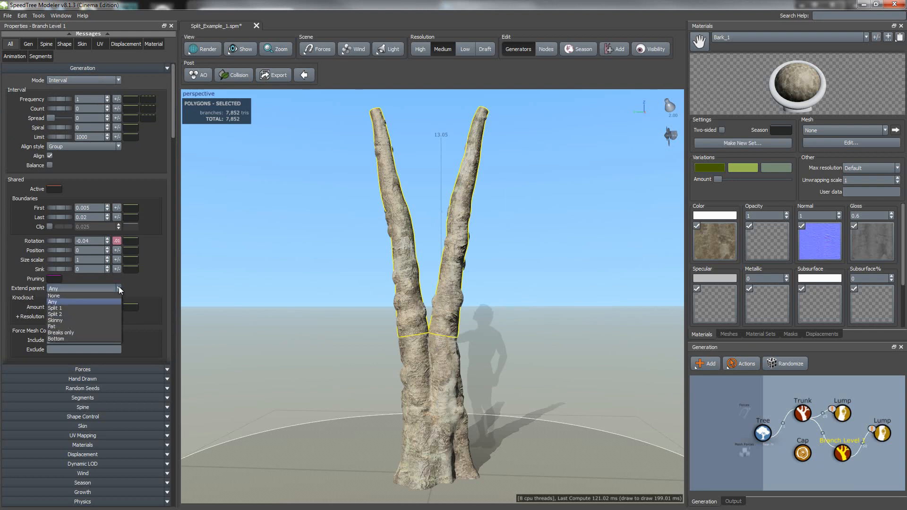
mouse_move(103, 314)
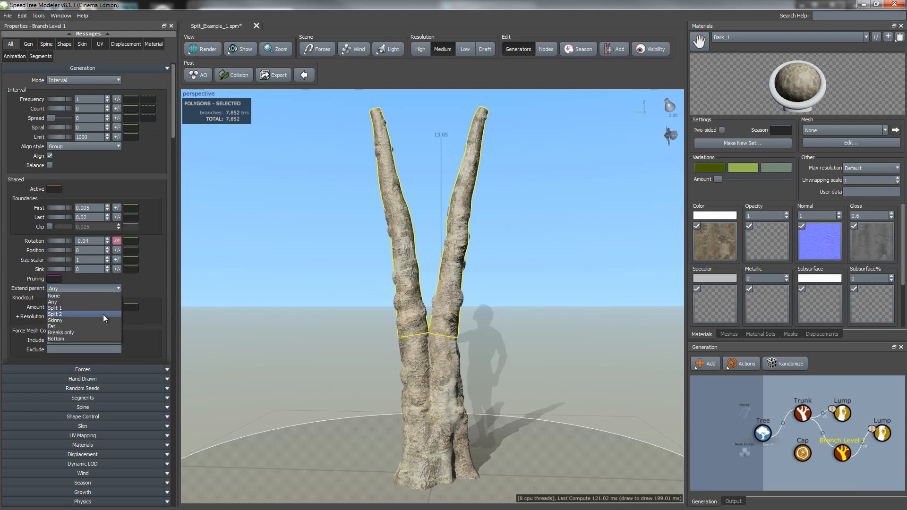
mouse_move(90, 338)
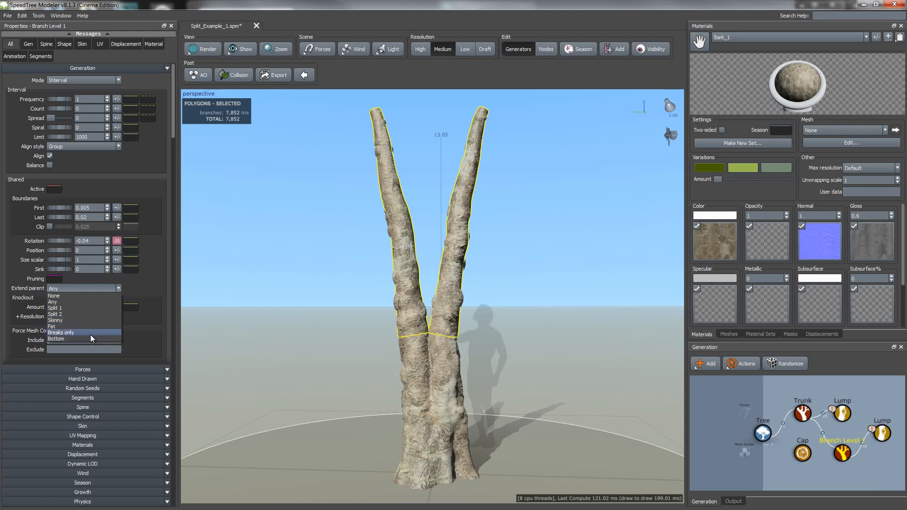
mouse_move(91, 314)
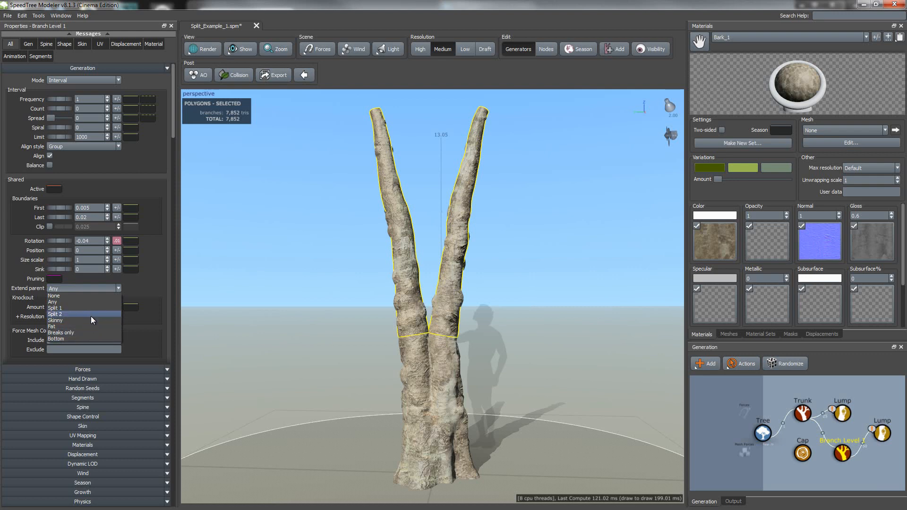
click(53, 314)
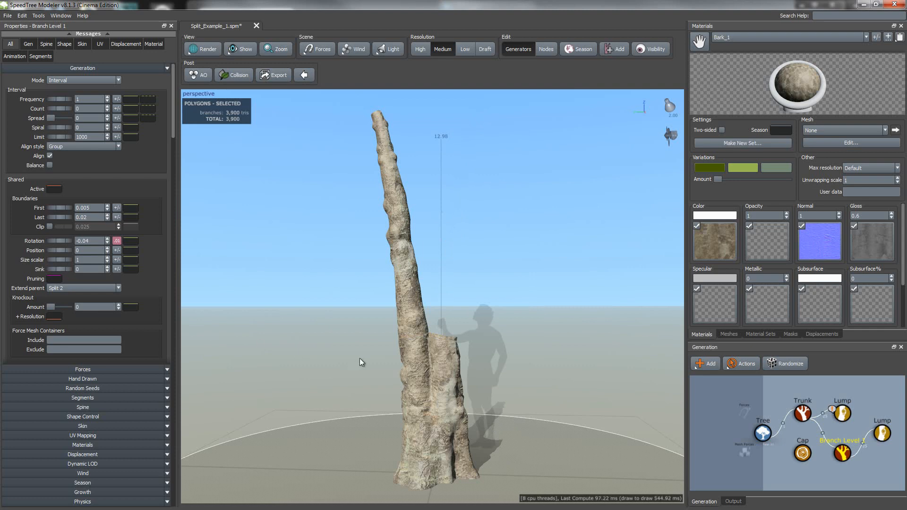
mouse_move(440, 340)
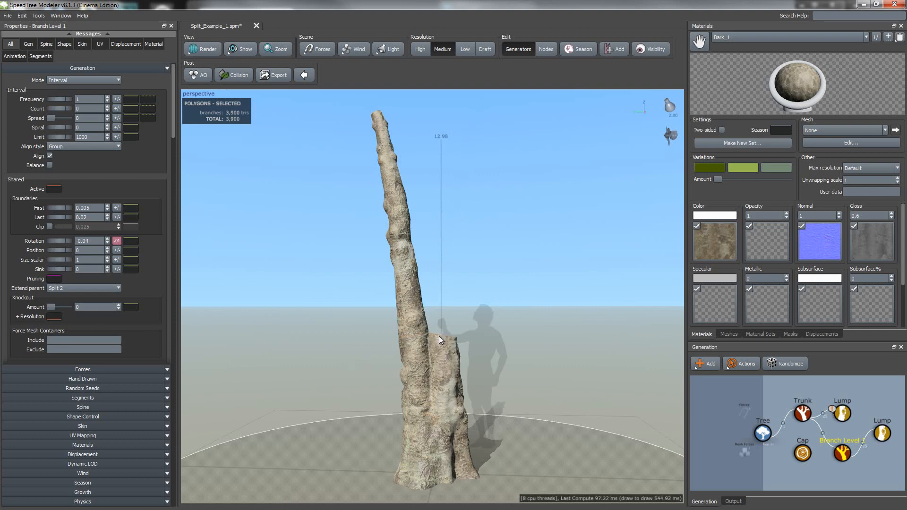
mouse_move(428, 371)
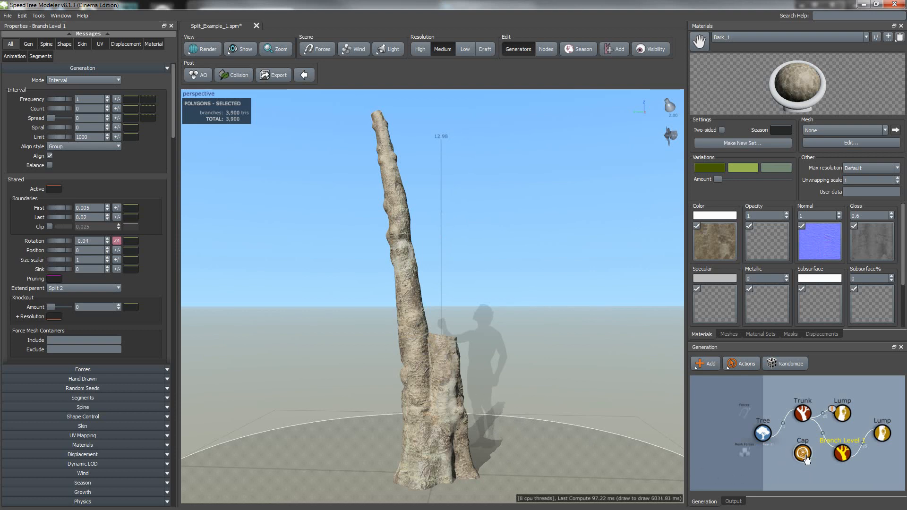
Select the Cap generator node in the Generation graph.
click(801, 412)
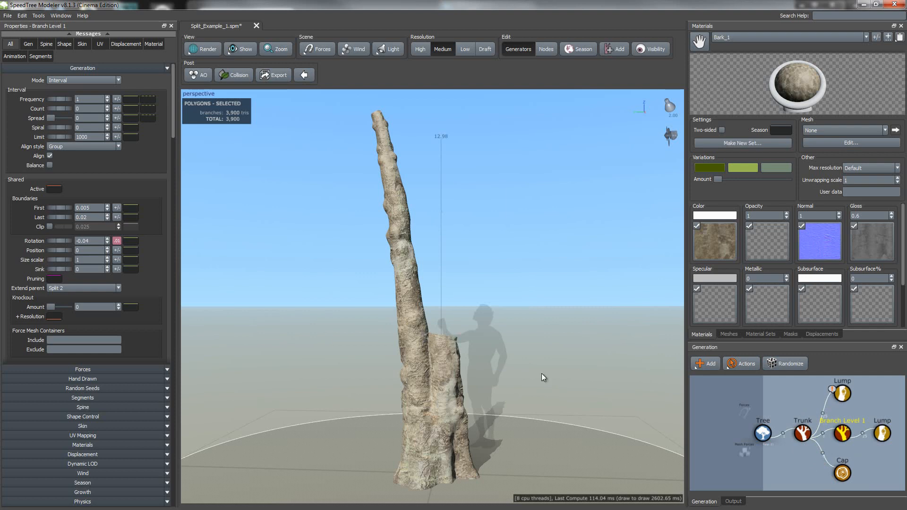
click(842, 473)
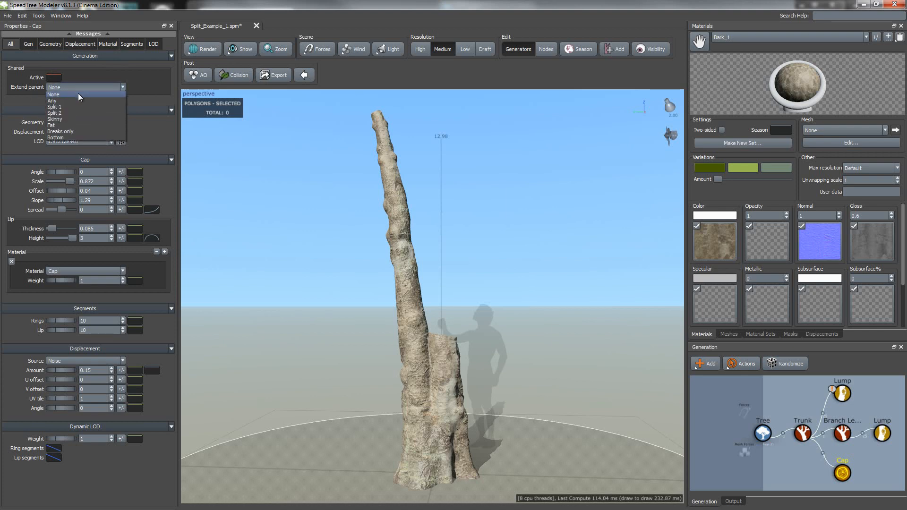
mouse_move(68, 109)
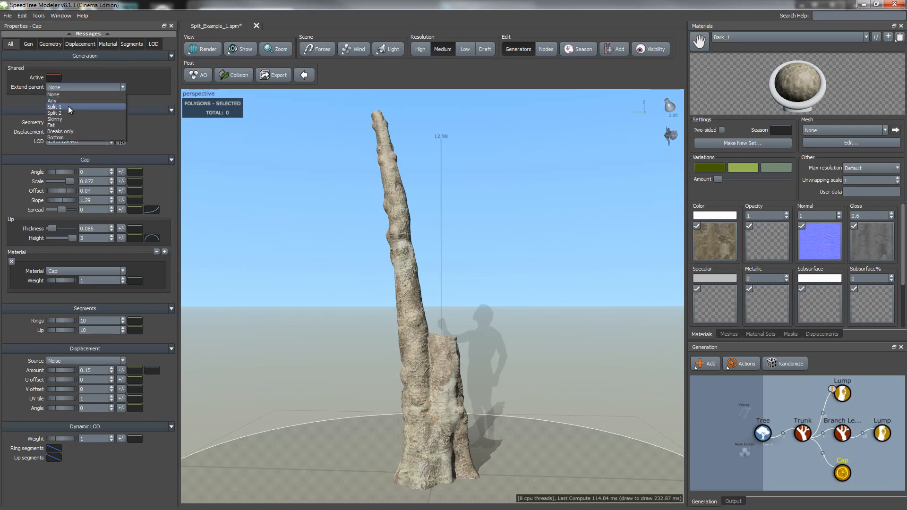
Extend the Cap from Split 1 and lower its Cap Slope to 0.9.
click(55, 106)
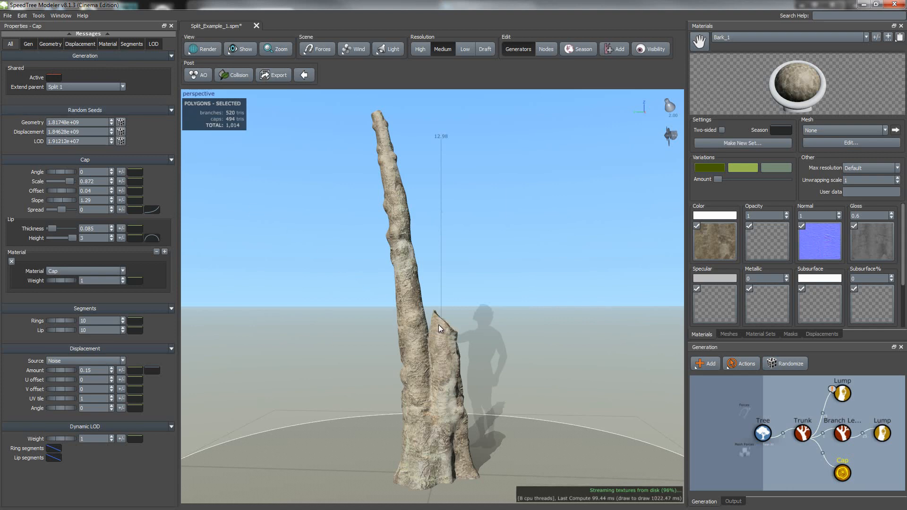
click(441, 330)
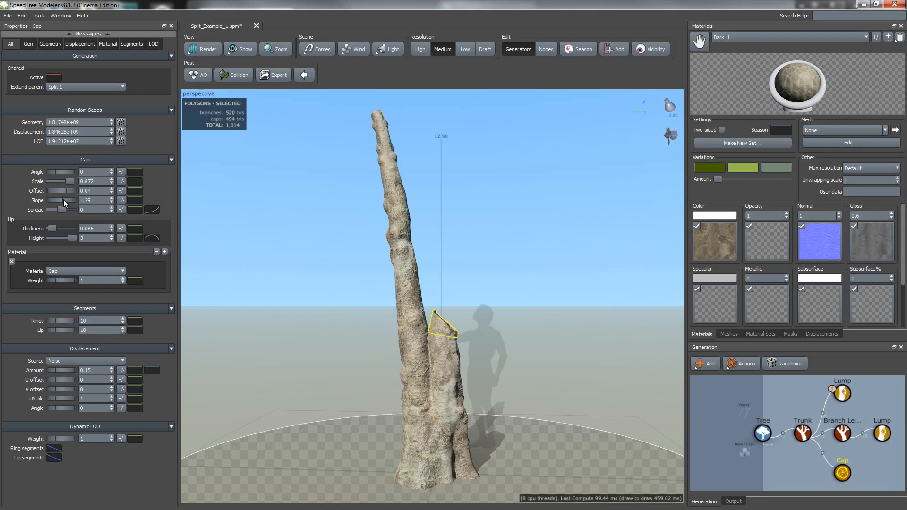
drag(62, 200, 55, 200)
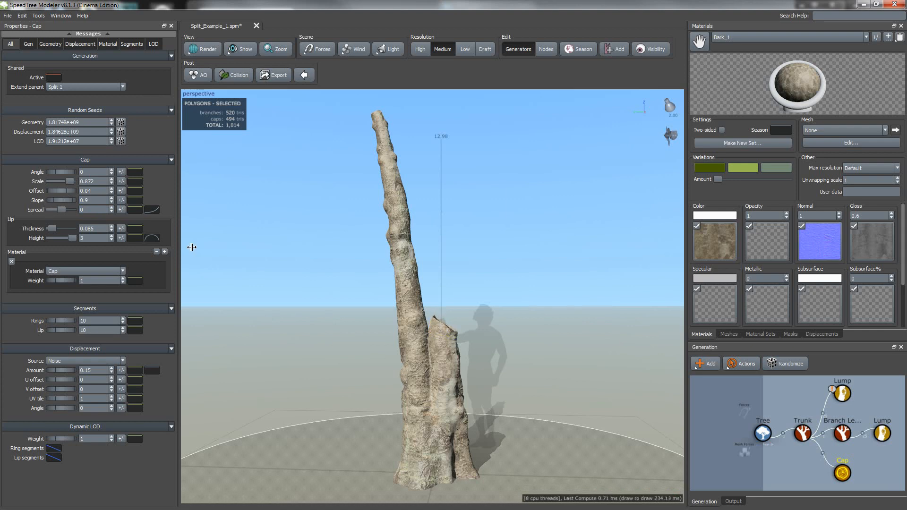